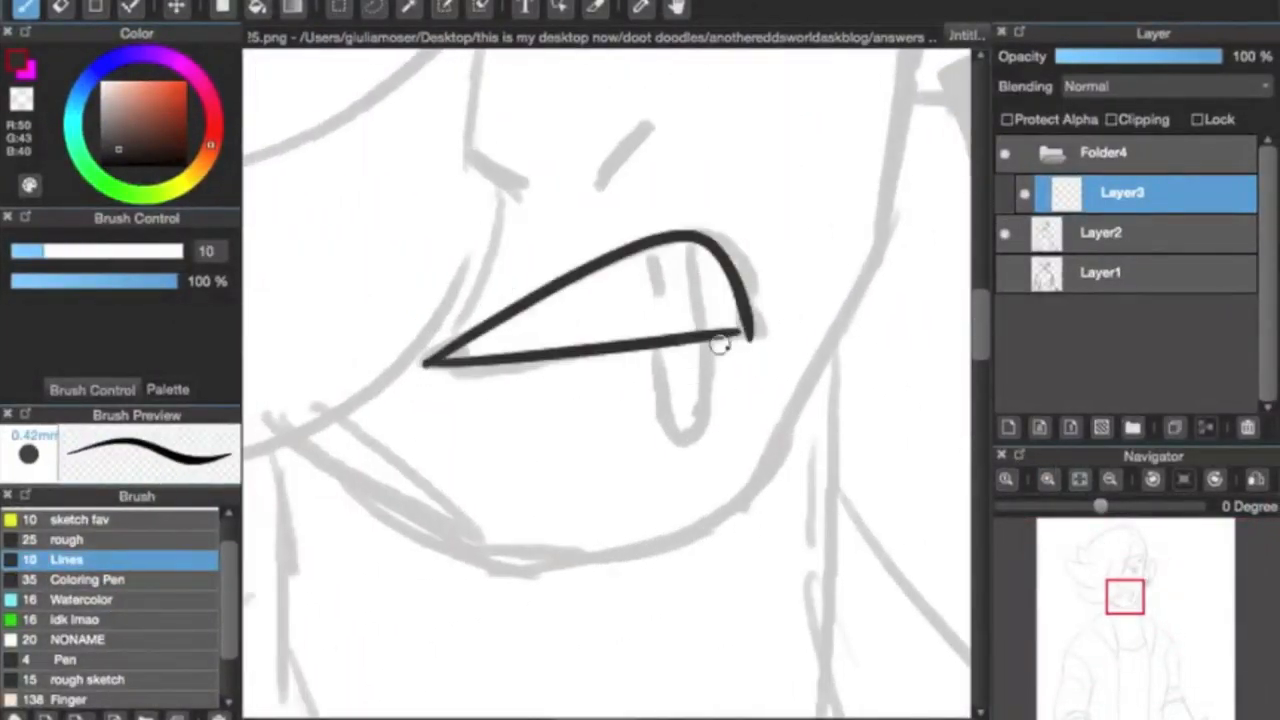
Ink a bold outline over the sketch of the character's open mouth
drag(720, 345, 695, 400)
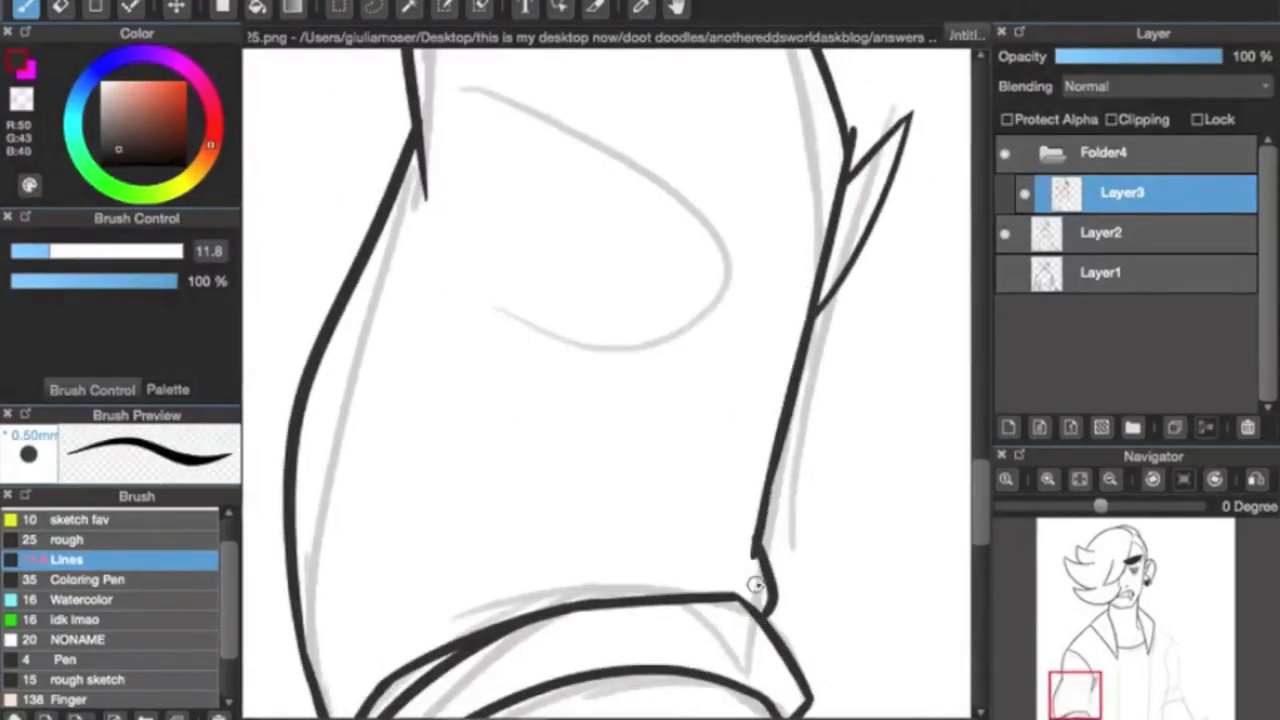
Zoom out to view the fully inked character drawing
scroll(down, 3)
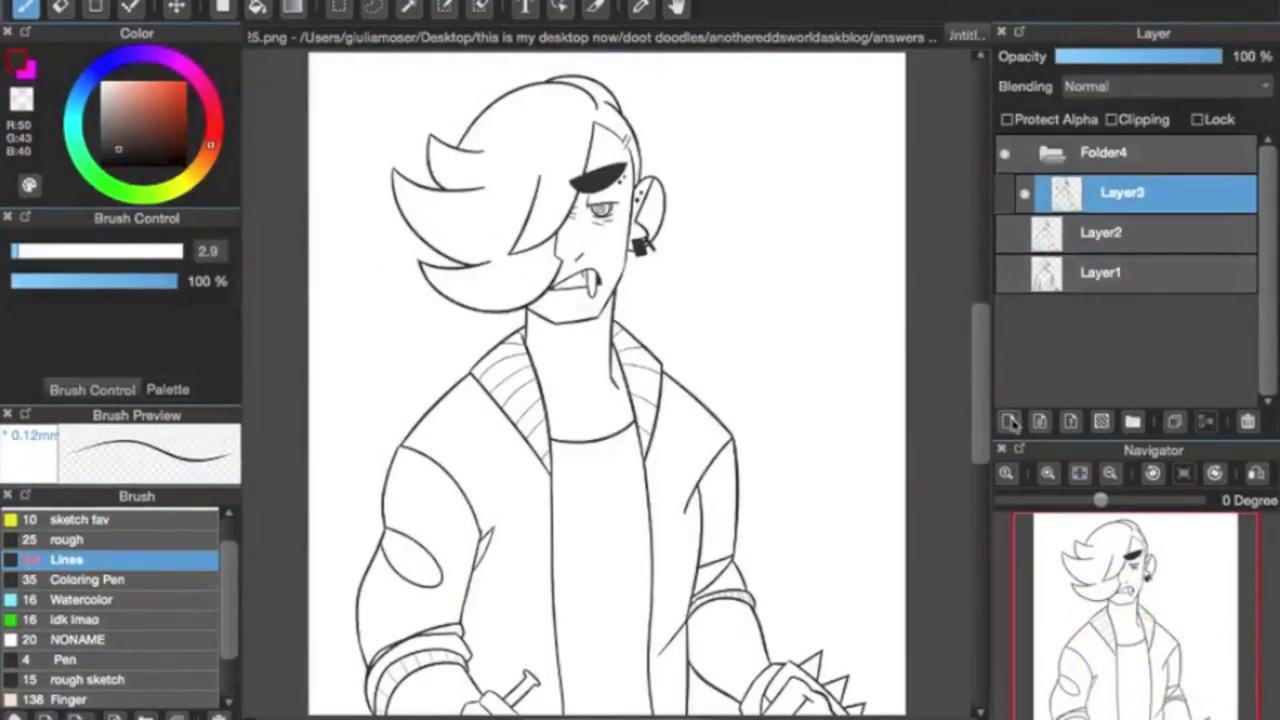
Add colouring layers beneath the line art for skin, hair and shirt base colours
click(1008, 421)
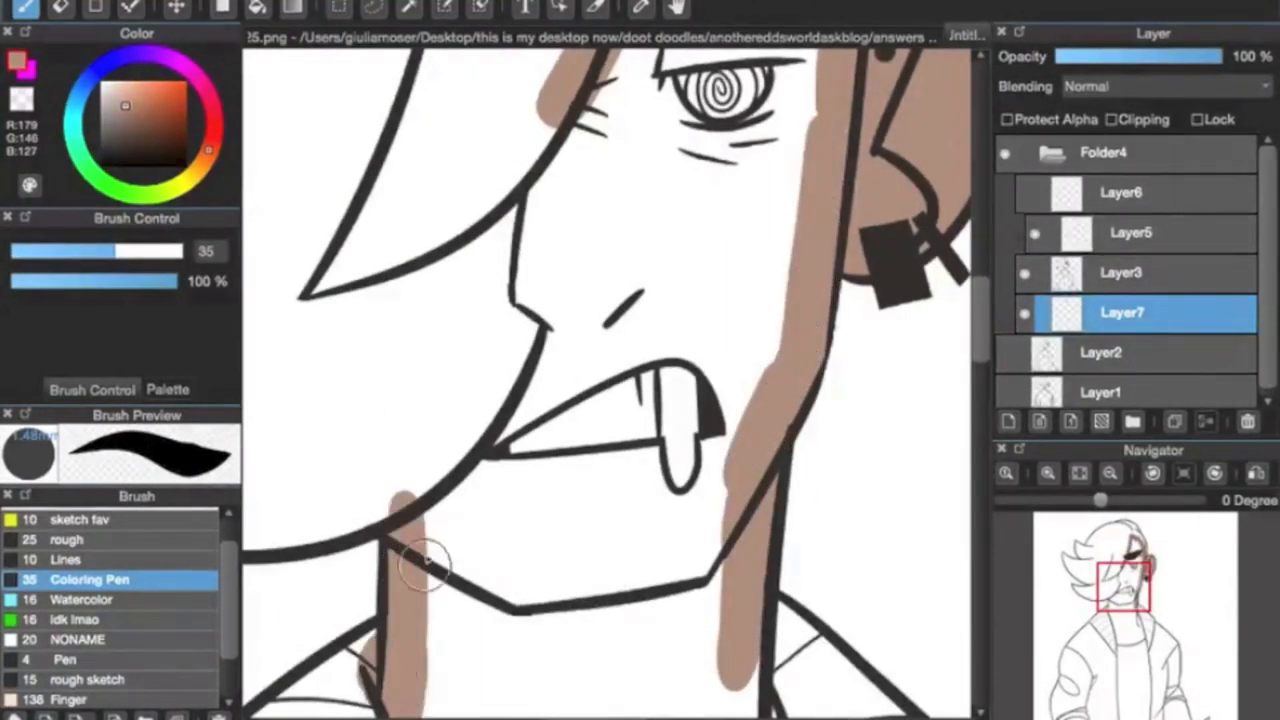
click(1122, 272)
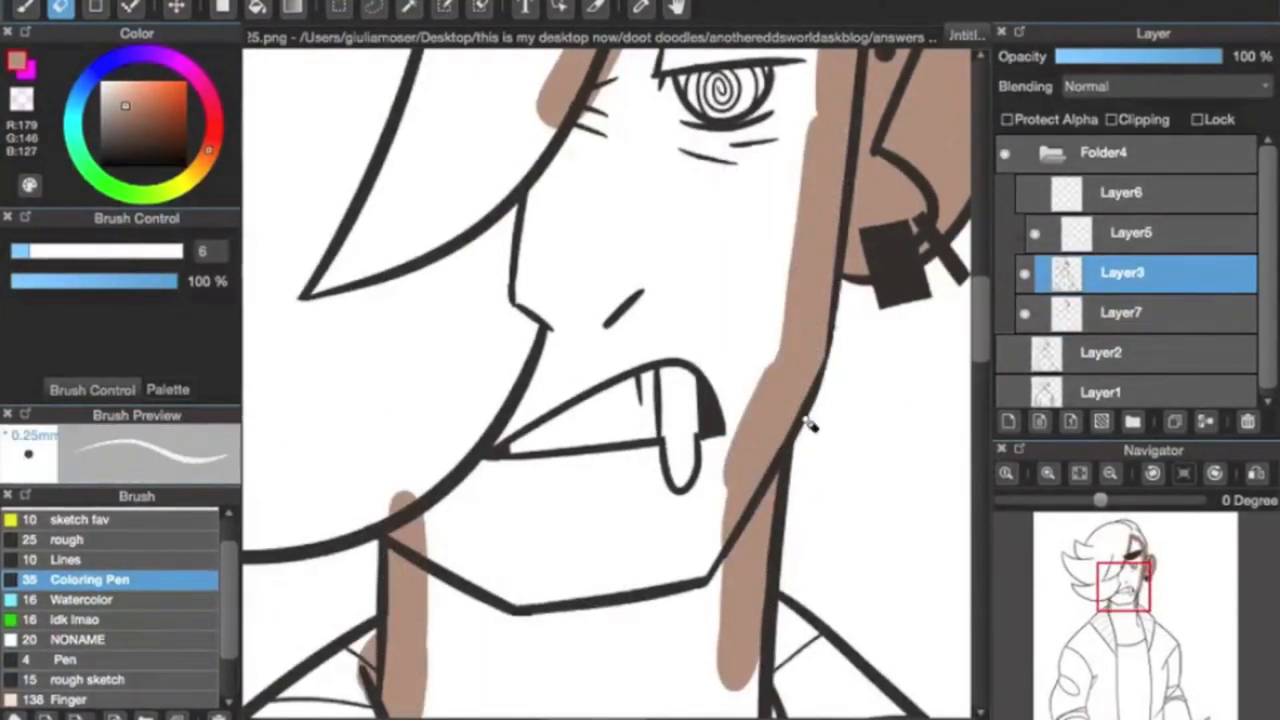
click(1120, 312)
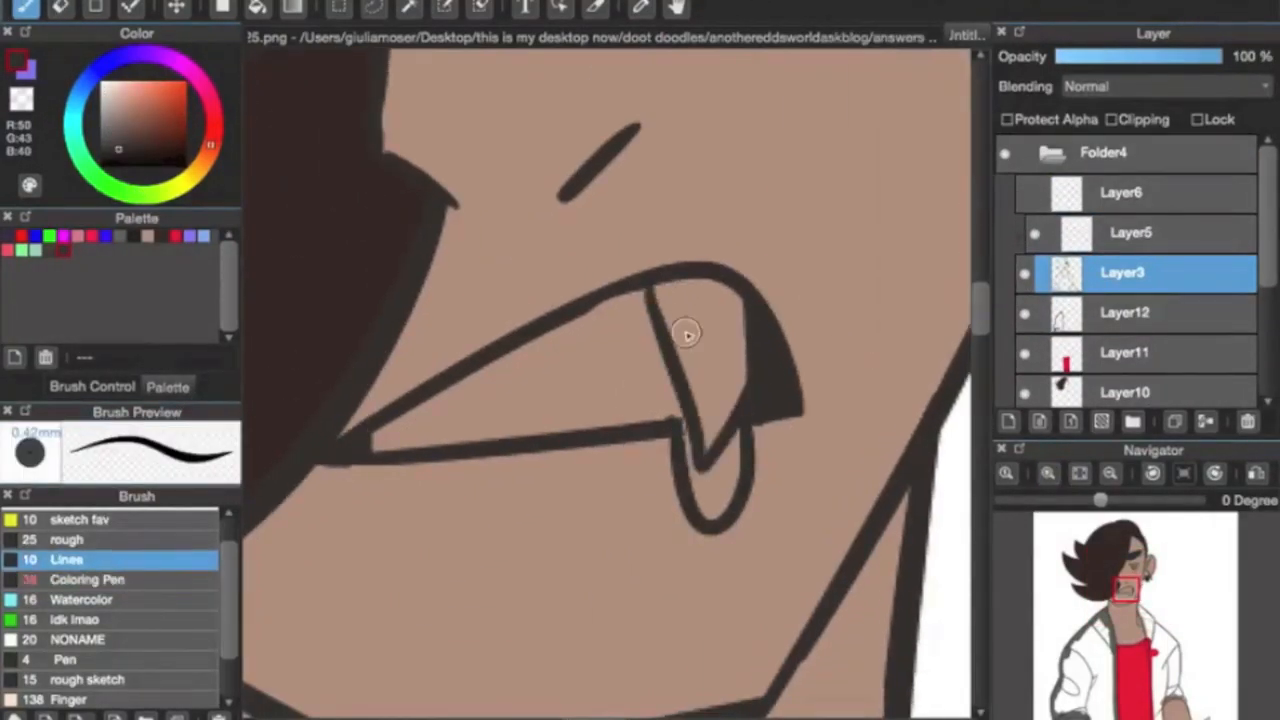
Fill the spiked wristband with blue using a smaller brush
drag(700, 330, 485, 443)
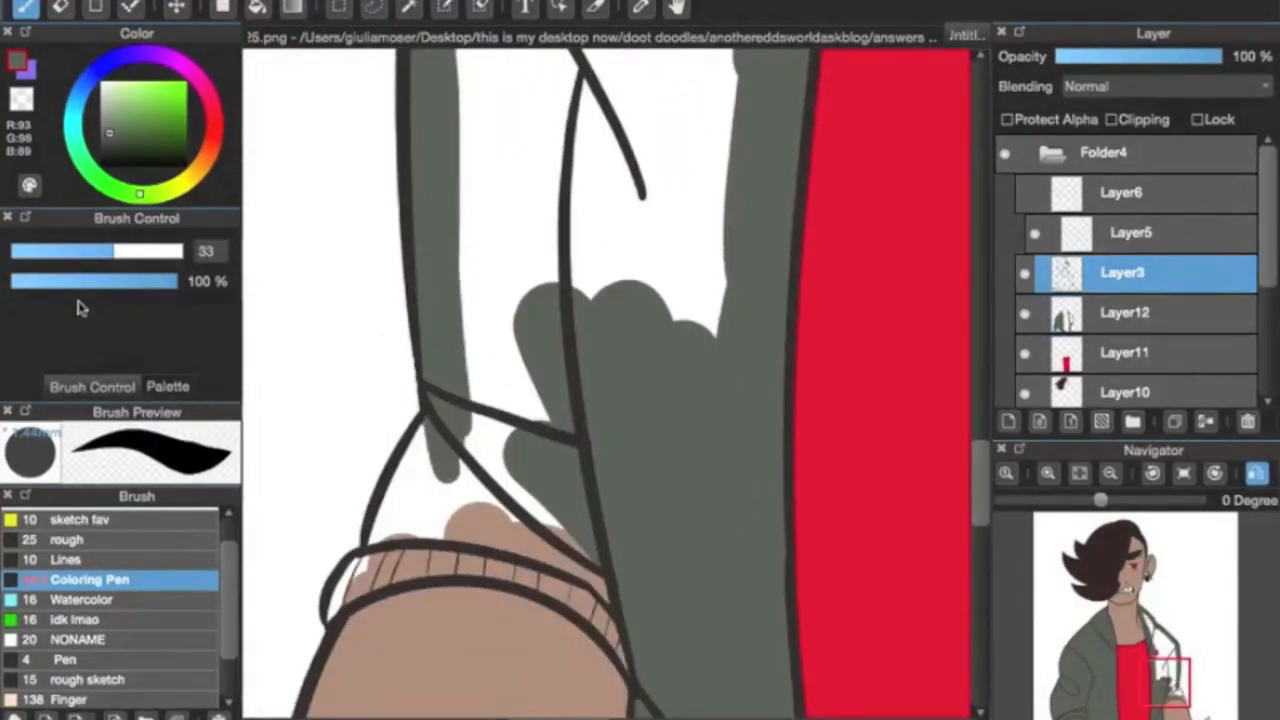
click(1124, 312)
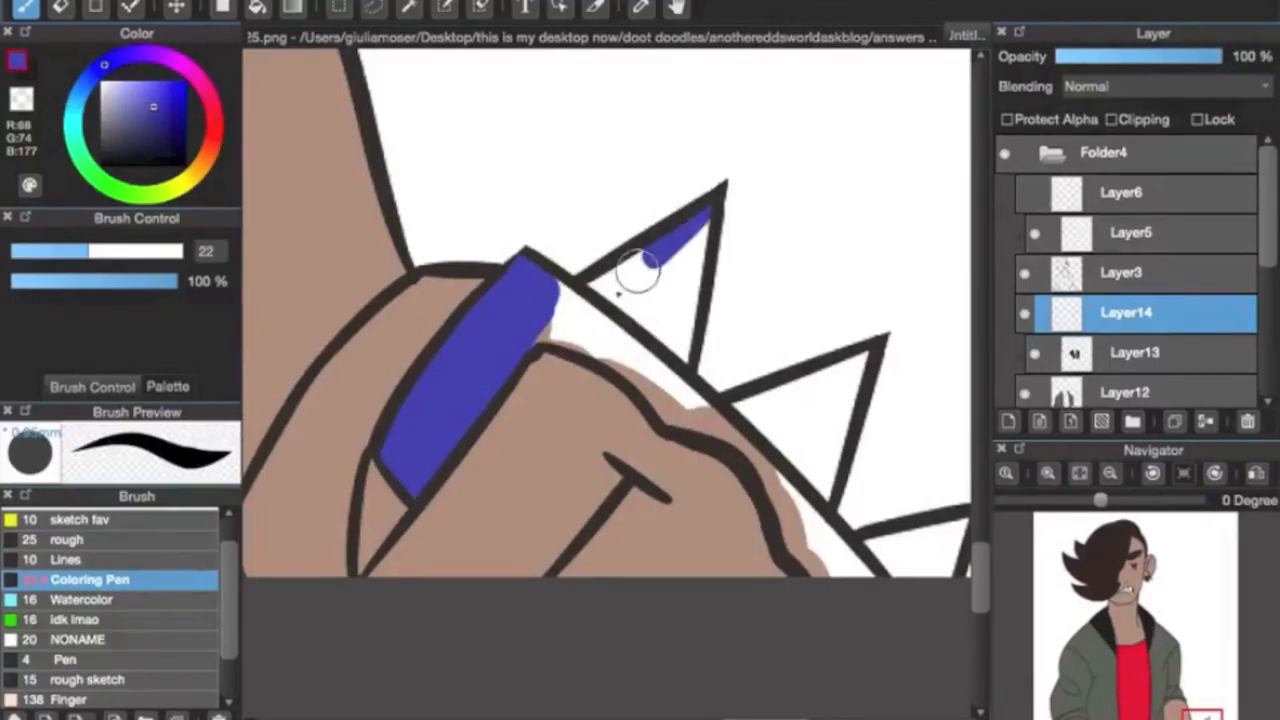
drag(640, 280, 820, 450)
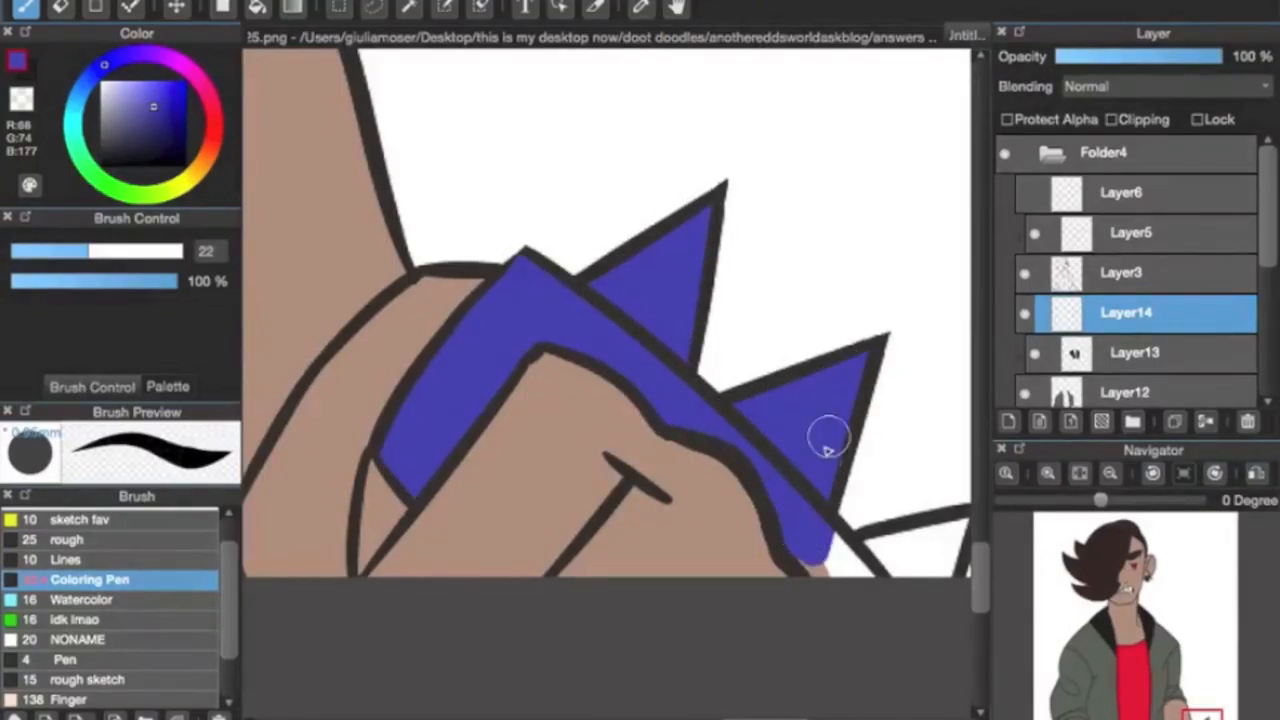
Shade the purple spikes dark red on the collar layer
click(1135, 352)
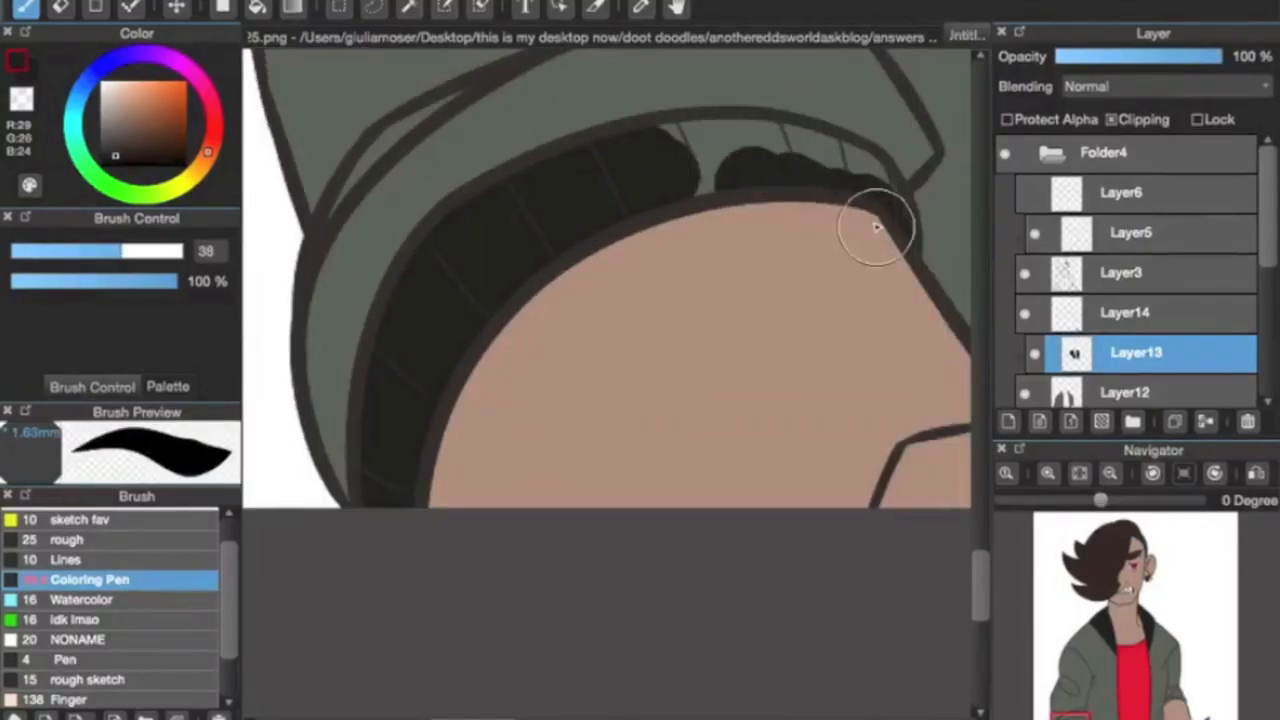
click(1125, 392)
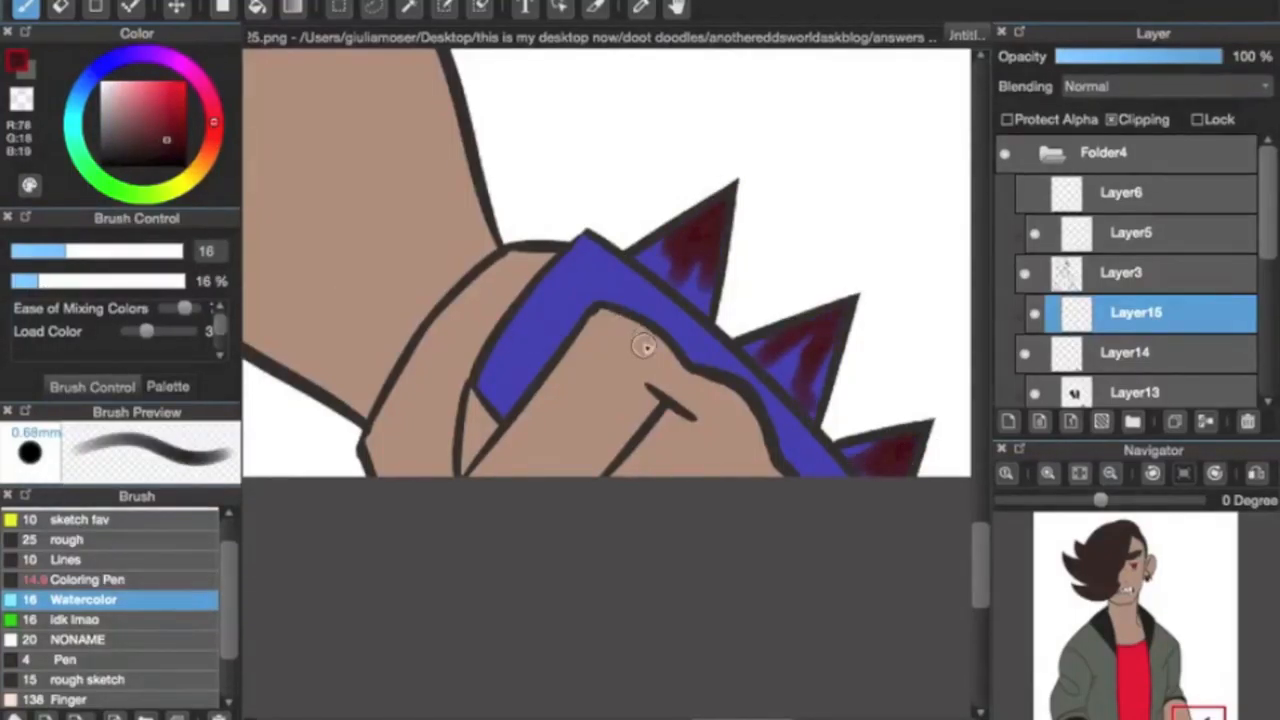
drag(645, 345, 530, 275)
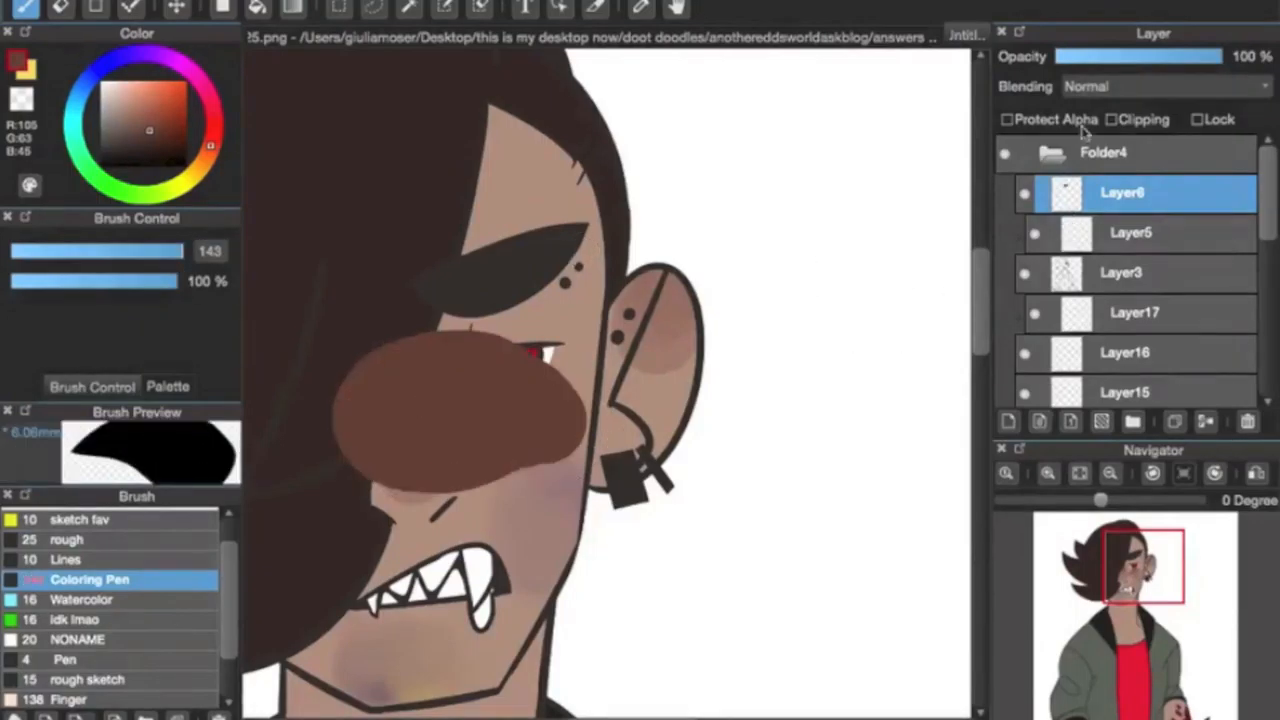
Select a new layer for painting brown blush on the cheek
click(1130, 233)
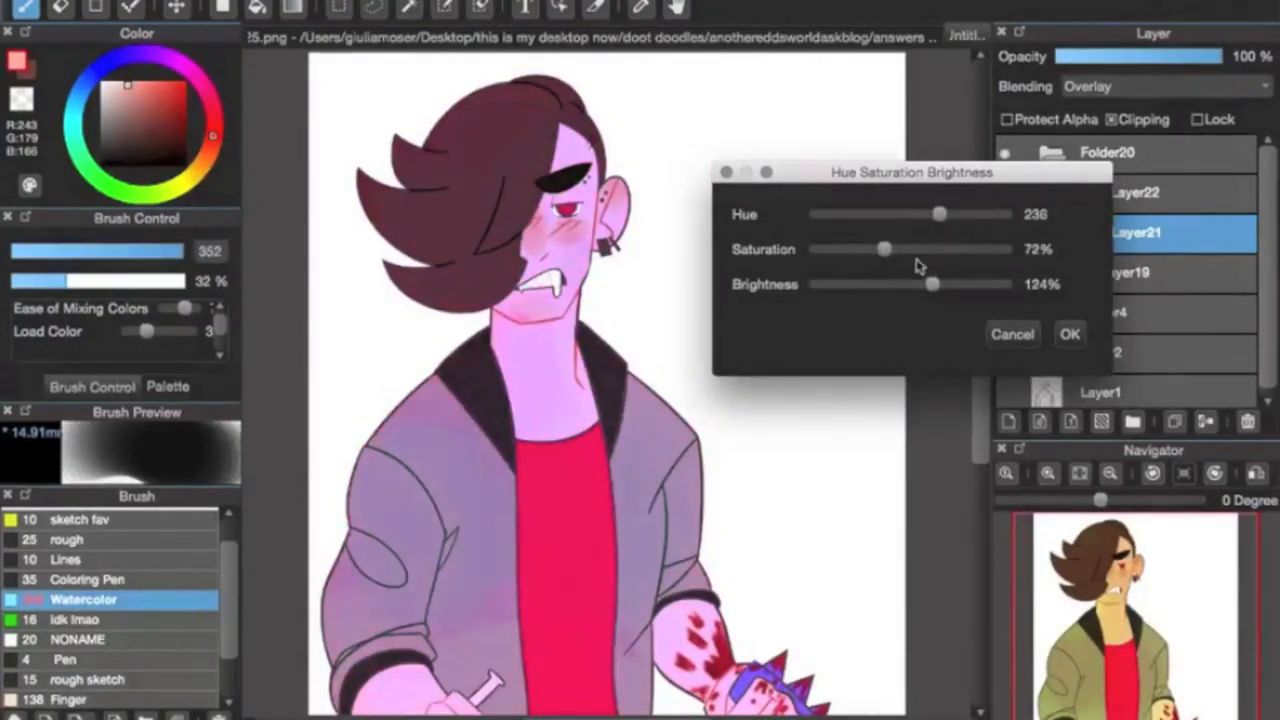
Adjust the saturation of the pink overlay tint in Hue Saturation Brightness
click(1160, 86)
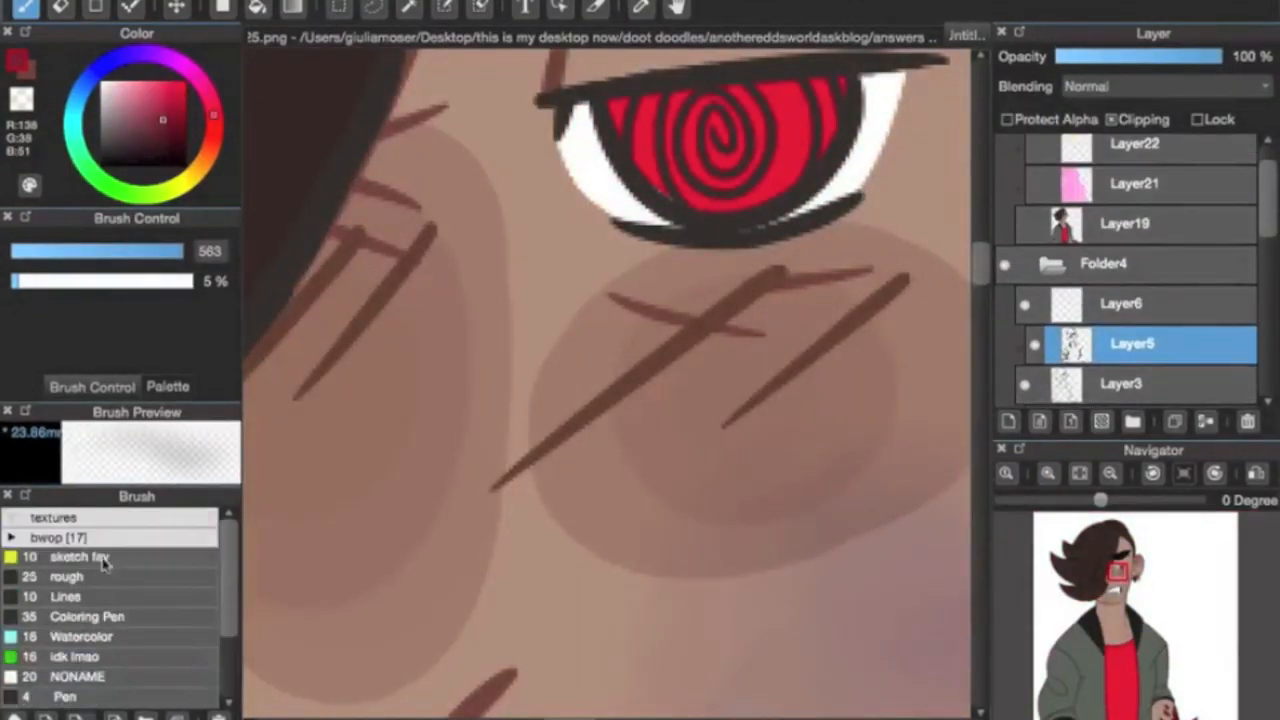
Pick brown to draw scratch marks beneath the red spiral eye
click(88, 616)
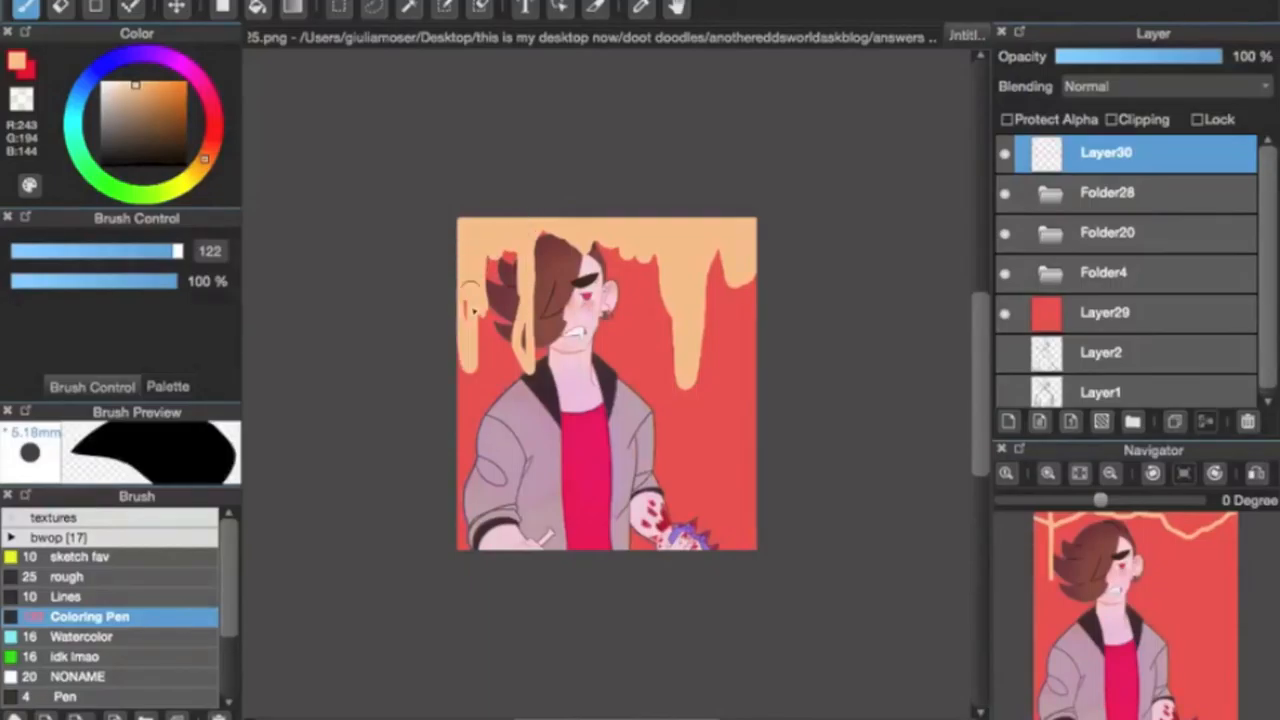
Pick red and pale orange for the background fill and drip shapes
click(82, 636)
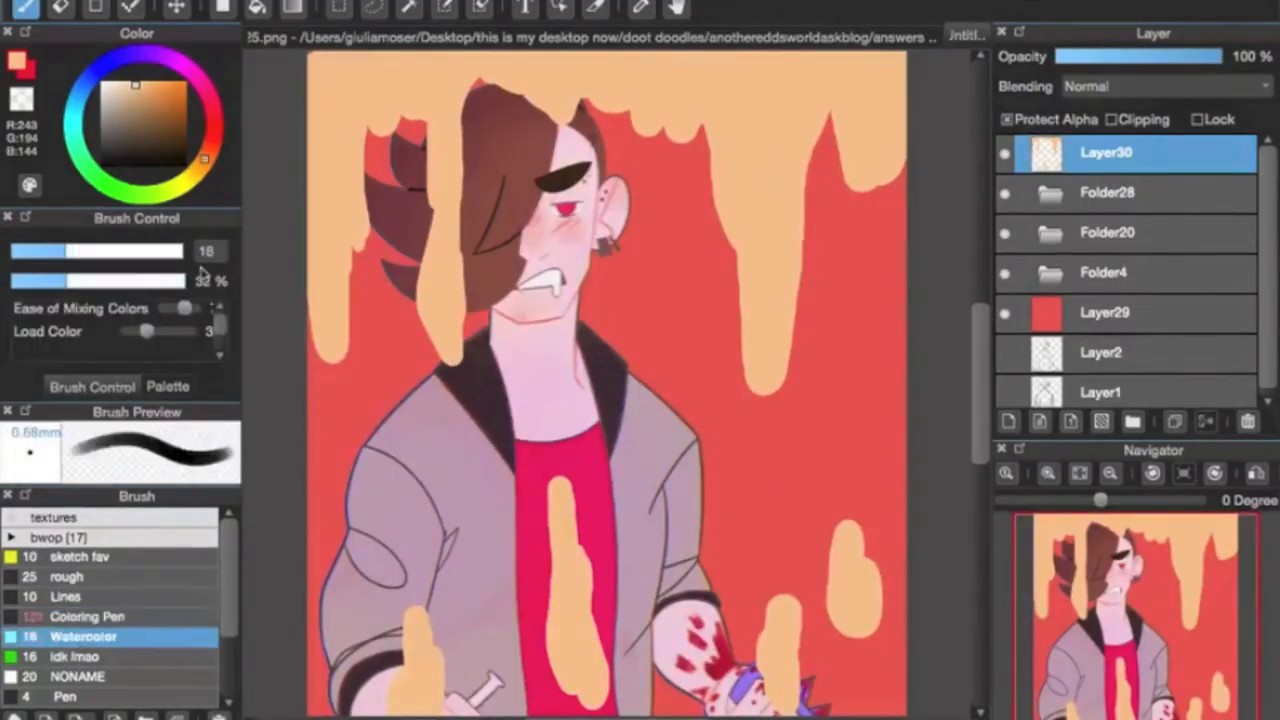
click(88, 616)
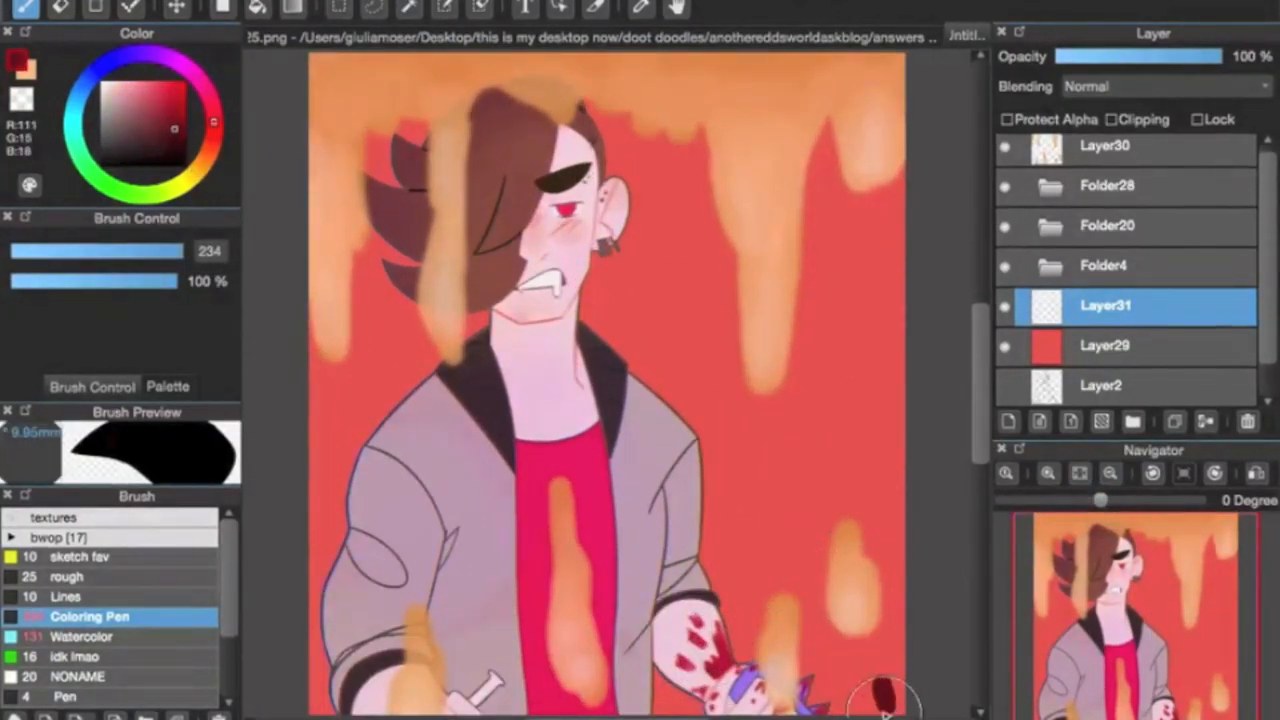
Pick dark red to begin painting blood near the bottom of the picture
click(81, 636)
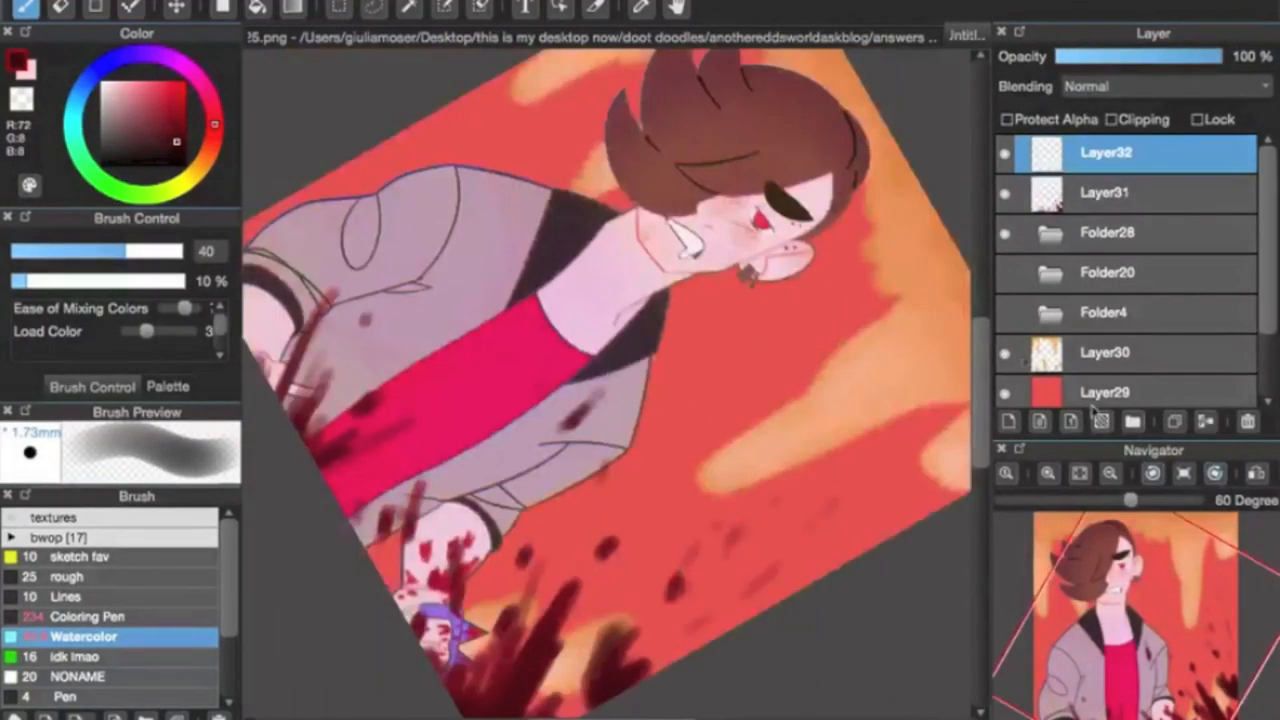
Pick a pale colour for highlight strokes on the jacket
click(66, 596)
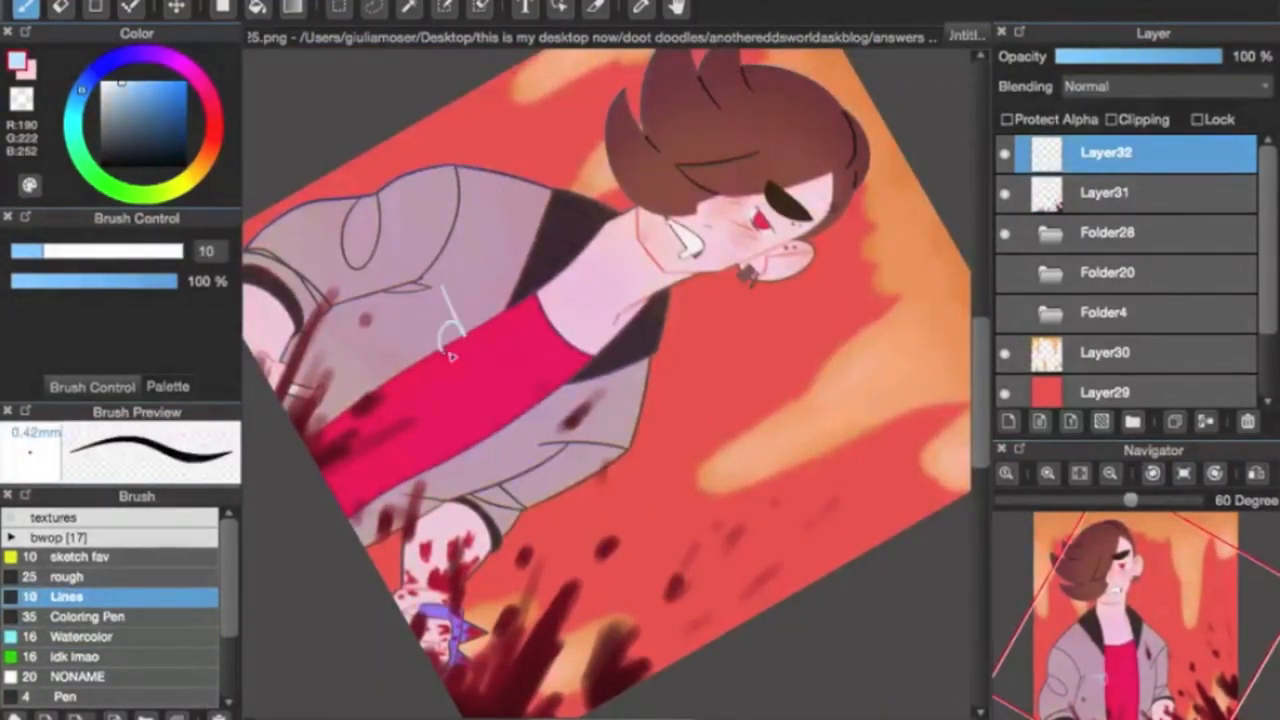